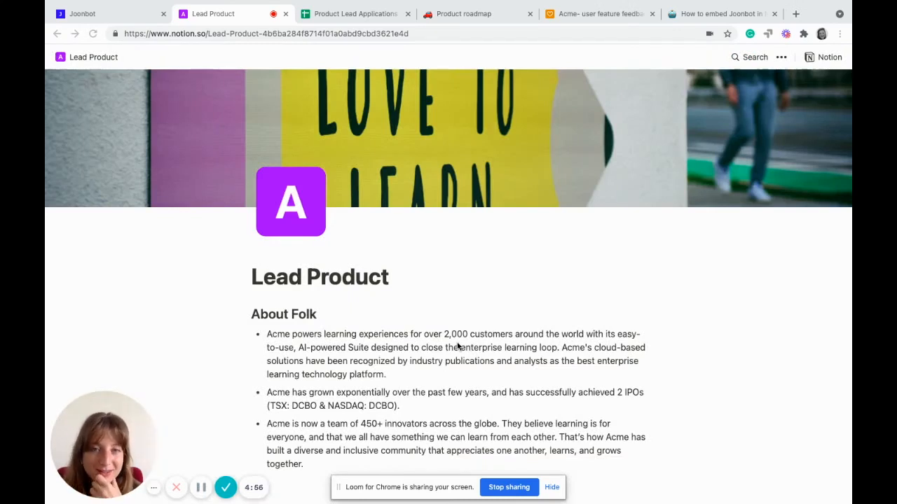
- Scroll the Lead Product page down to the 'How to apply?' section and its Joonbot embed
{"action": "scroll", "scroll_direction": "down", "scroll_amount": 3}
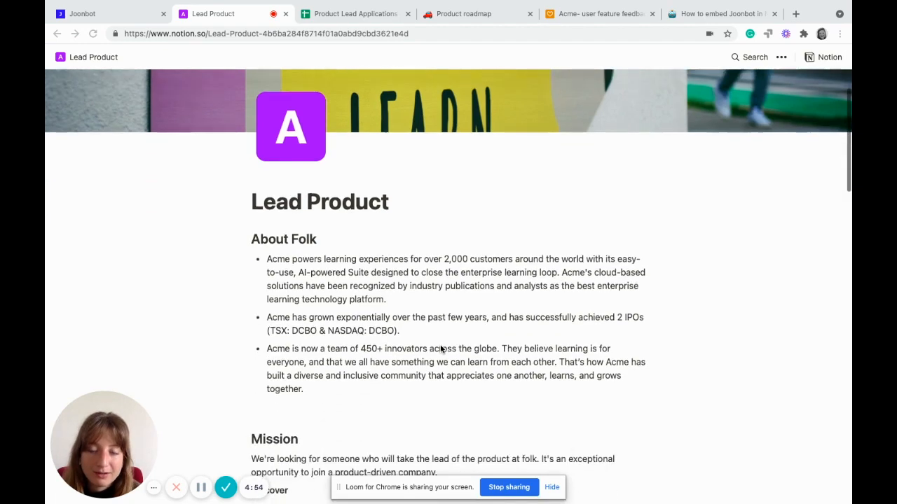
{"action": "scroll", "scroll_direction": "down", "scroll_amount": 3}
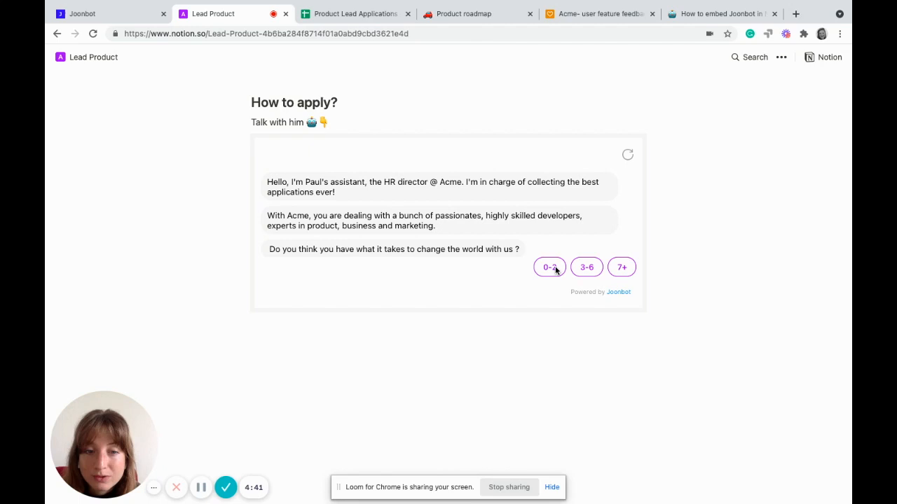
- Reply 0-2 years and 'In 3 months' in the chatbot, then switch to the Product Lead Applications sheet
{"action": "left_click", "coordinate": [549, 266]}
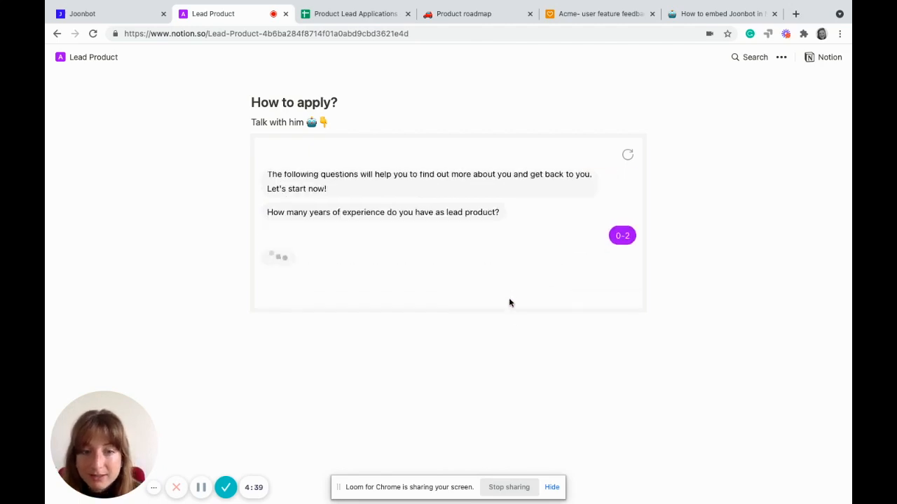
{"action": "left_click", "coordinate": [622, 235]}
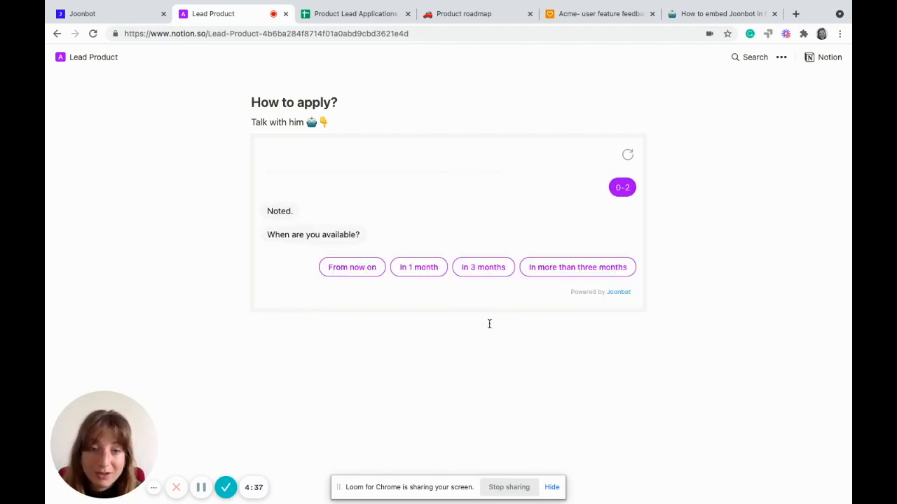
{"action": "left_click", "coordinate": [482, 266]}
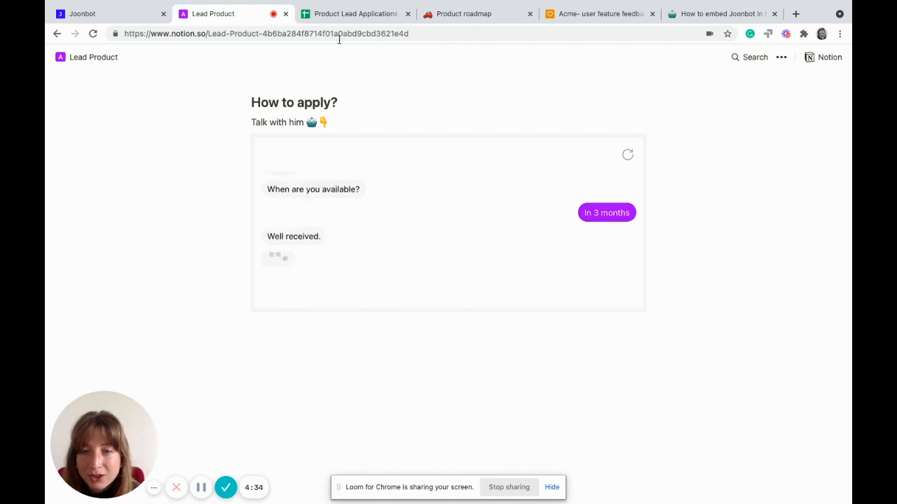
{"action": "left_click", "coordinate": [353, 14]}
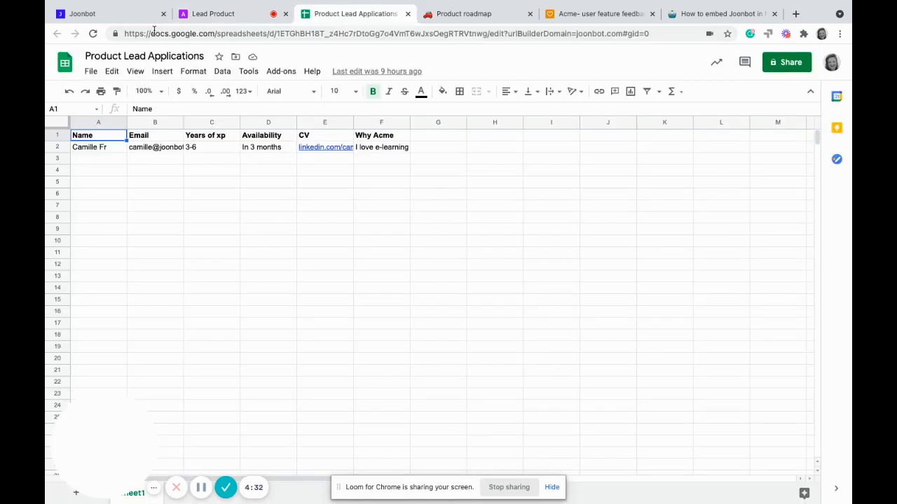
- Check the new response row and the Joonbot flow, then go to the Product roadmap page
{"action": "left_click", "coordinate": [81, 14]}
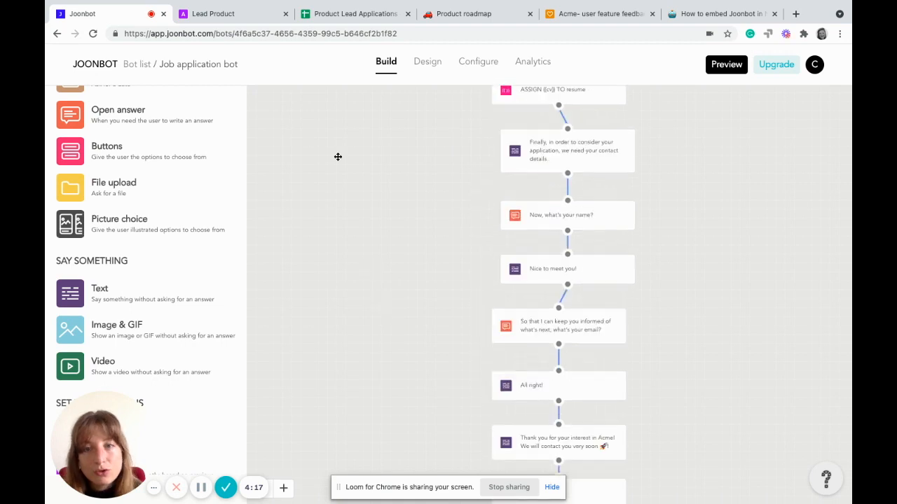
{"action": "scroll", "scroll_direction": "up", "scroll_amount": 3}
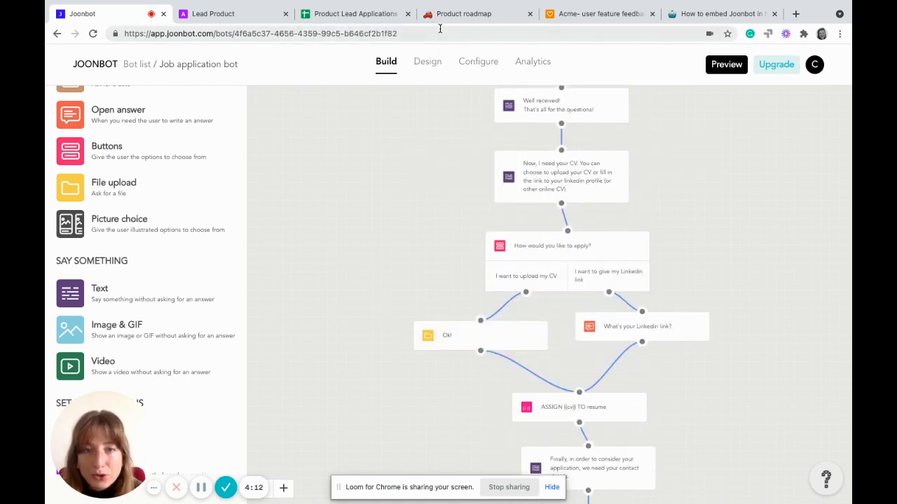
{"action": "left_click", "coordinate": [464, 14]}
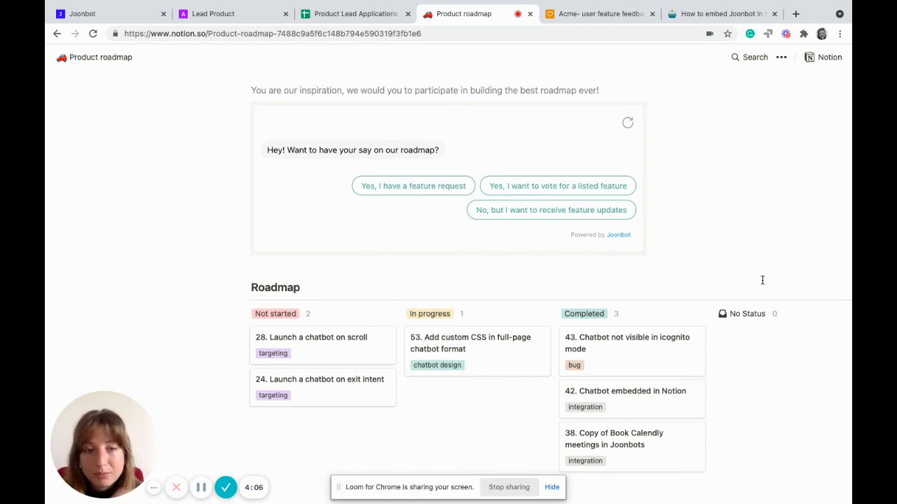
- Return to the Lead Product page and start a new block with / under 'Talk with him'
{"action": "scroll", "scroll_direction": "up", "scroll_amount": 3}
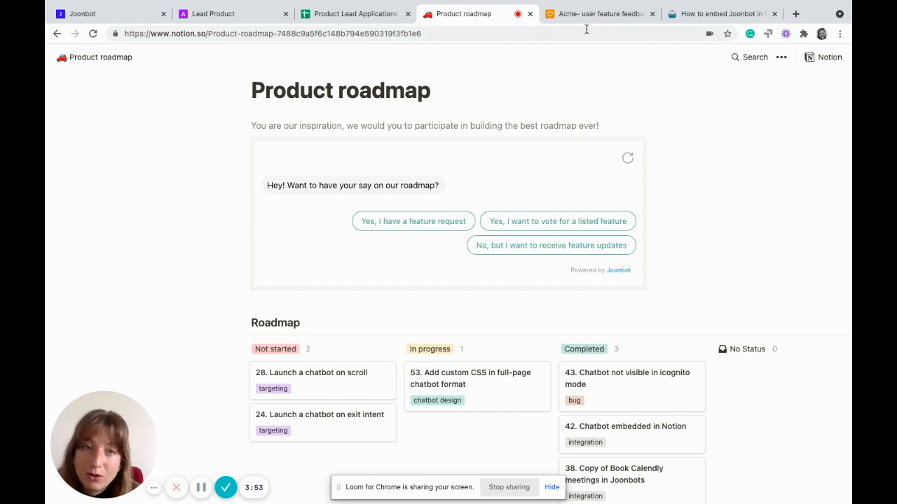
{"action": "left_click", "coordinate": [599, 14]}
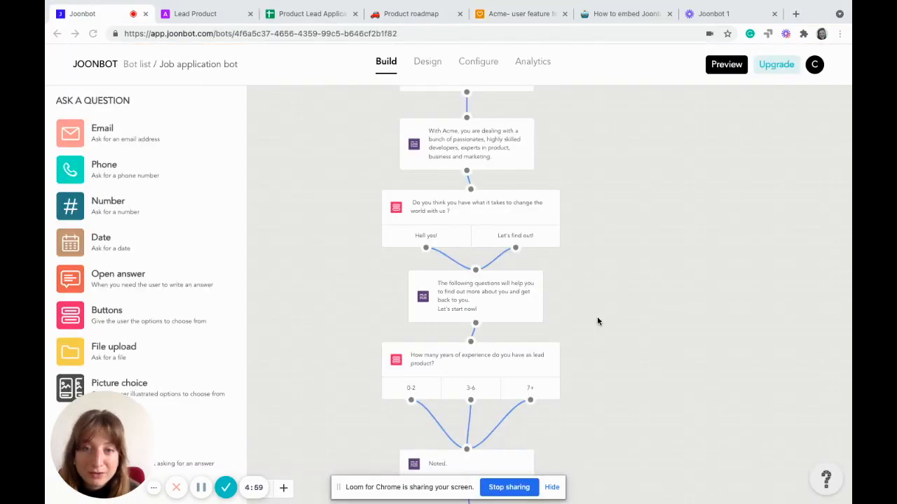
{"action": "mouse_move", "coordinate": [474, 64]}
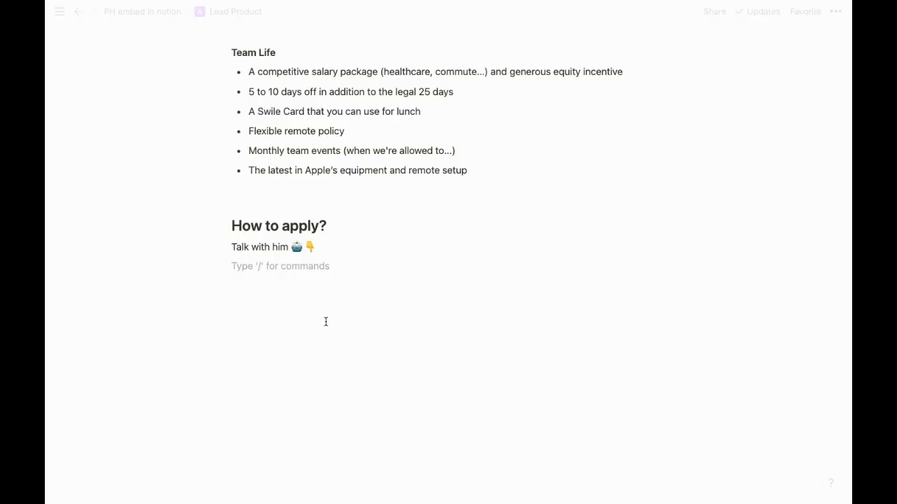
{"action": "type", "text": "/"}
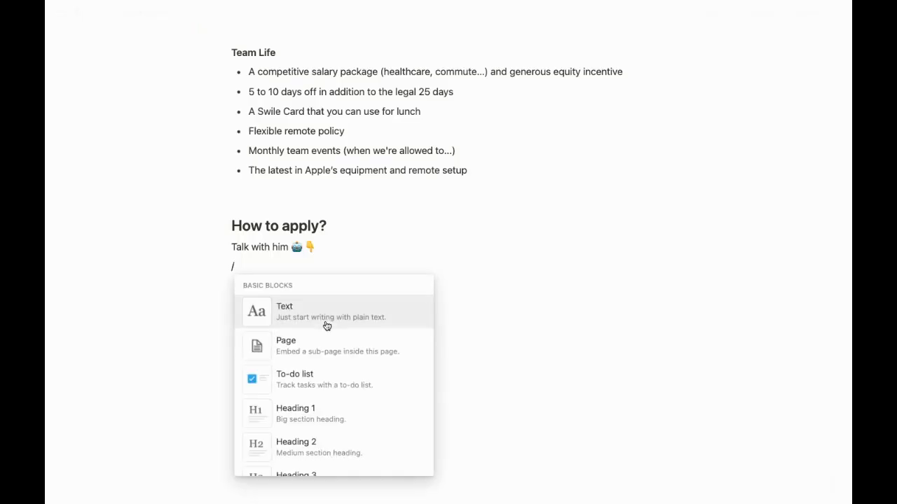